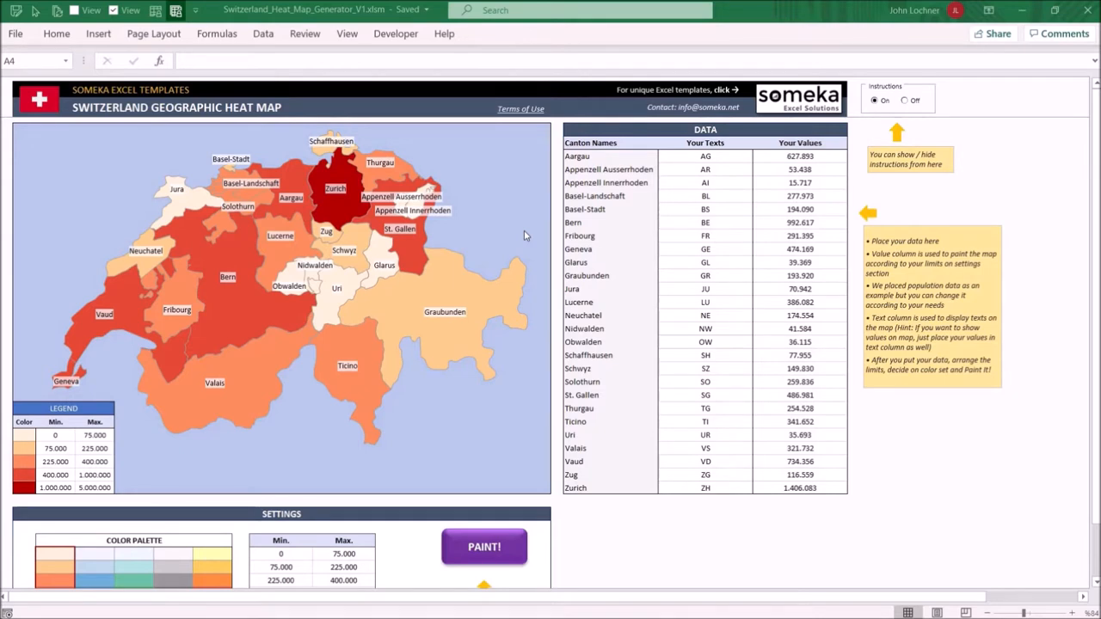
mouse_move(83, 263)
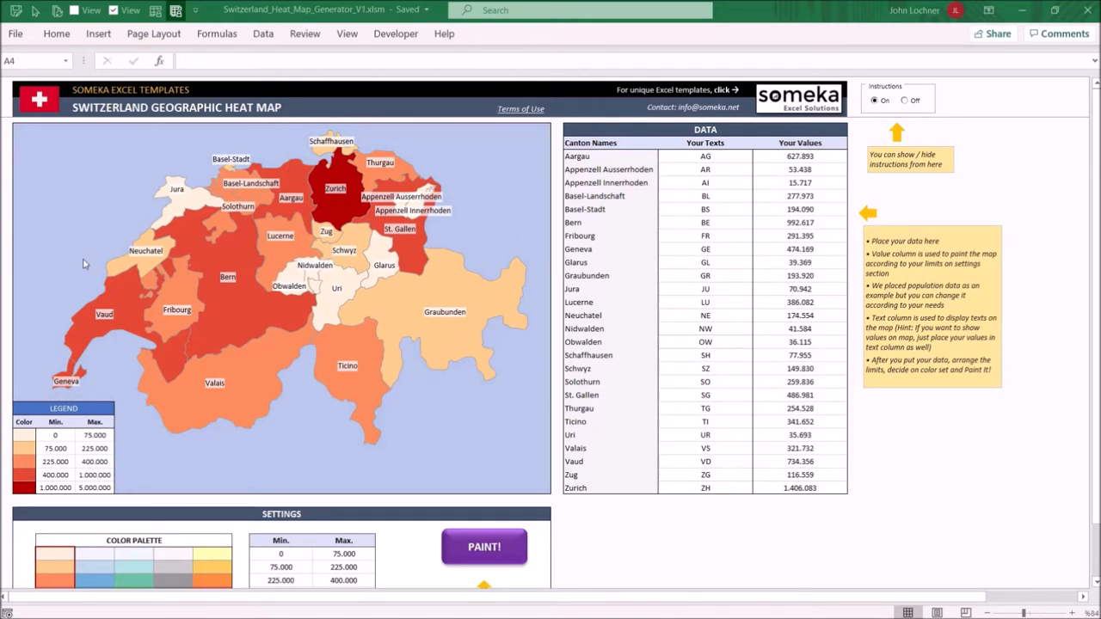
mouse_move(789, 222)
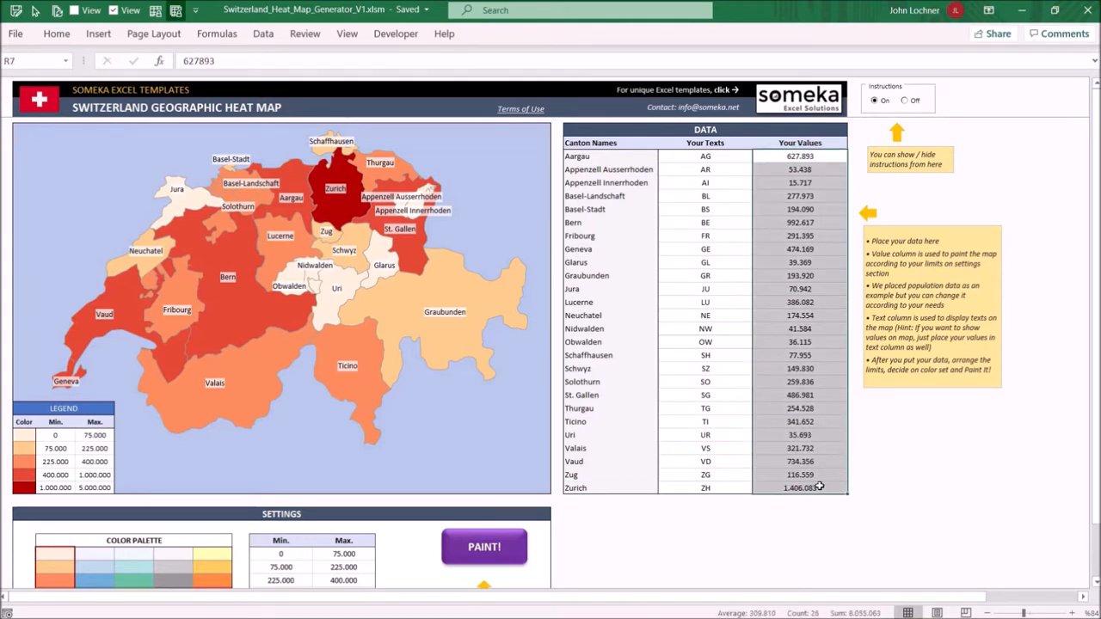
mouse_move(875, 127)
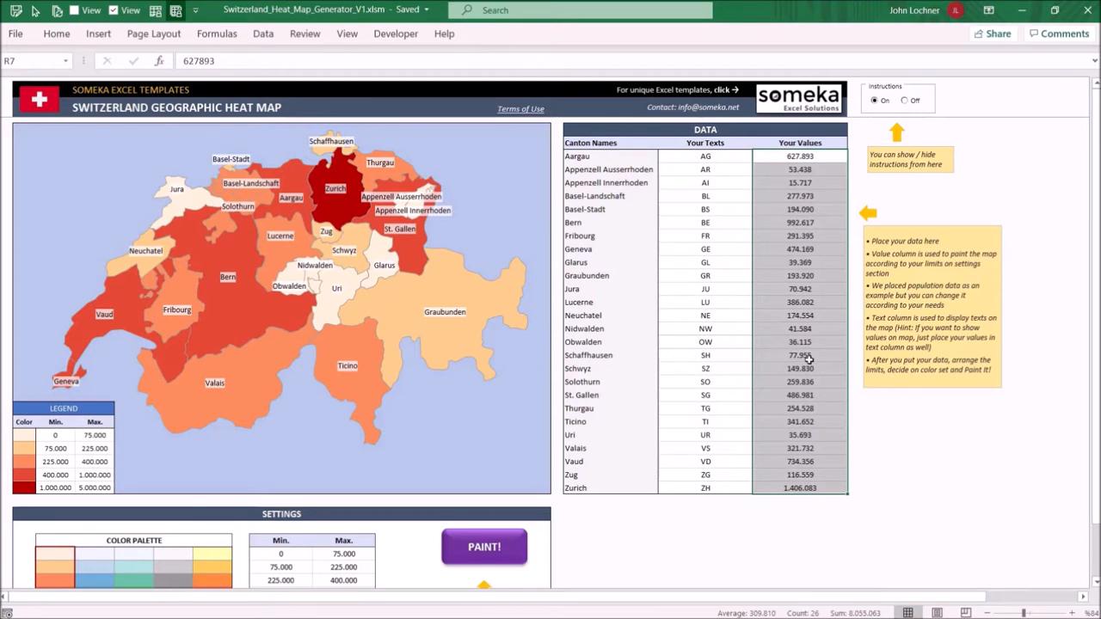
mouse_move(753, 301)
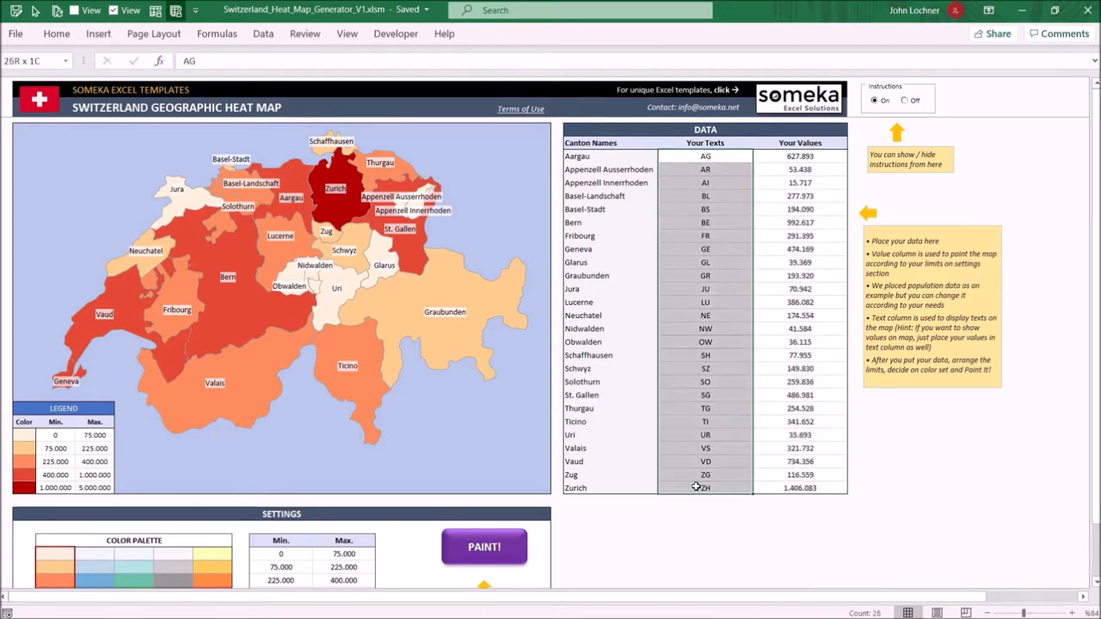
Turn the instruction notes off and select the yellow-to-red colour palette
left_click(702, 488)
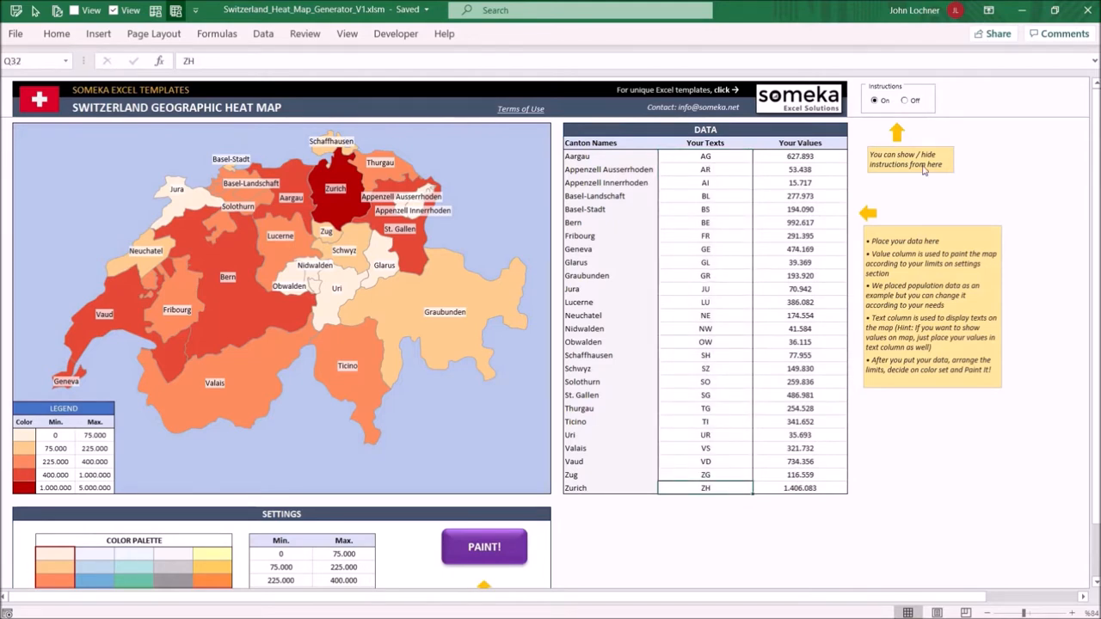
left_click(905, 101)
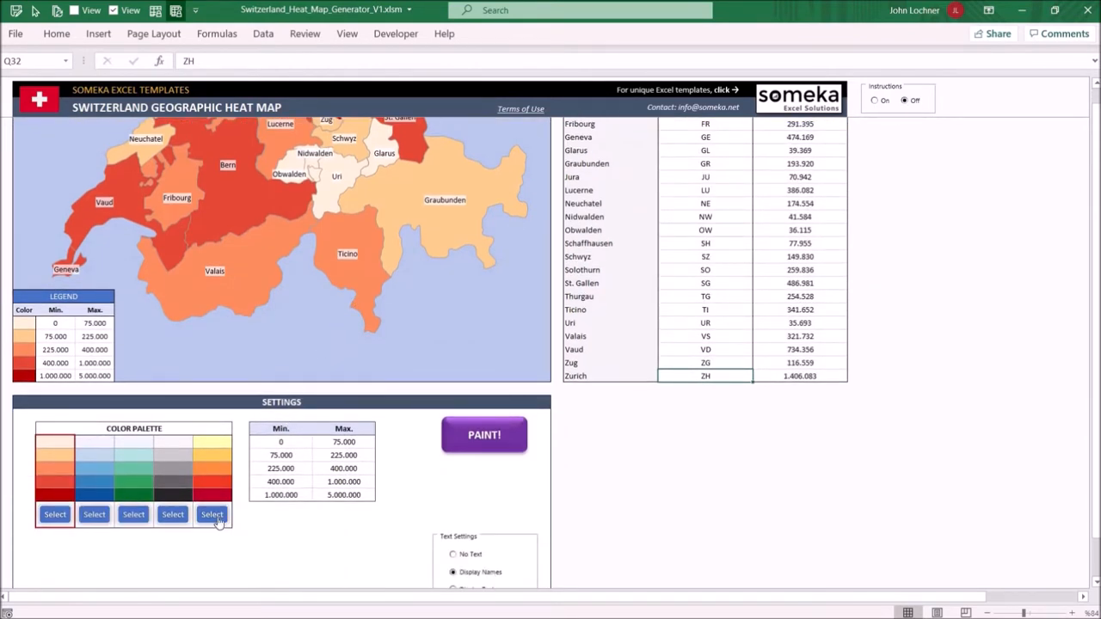
left_click(212, 515)
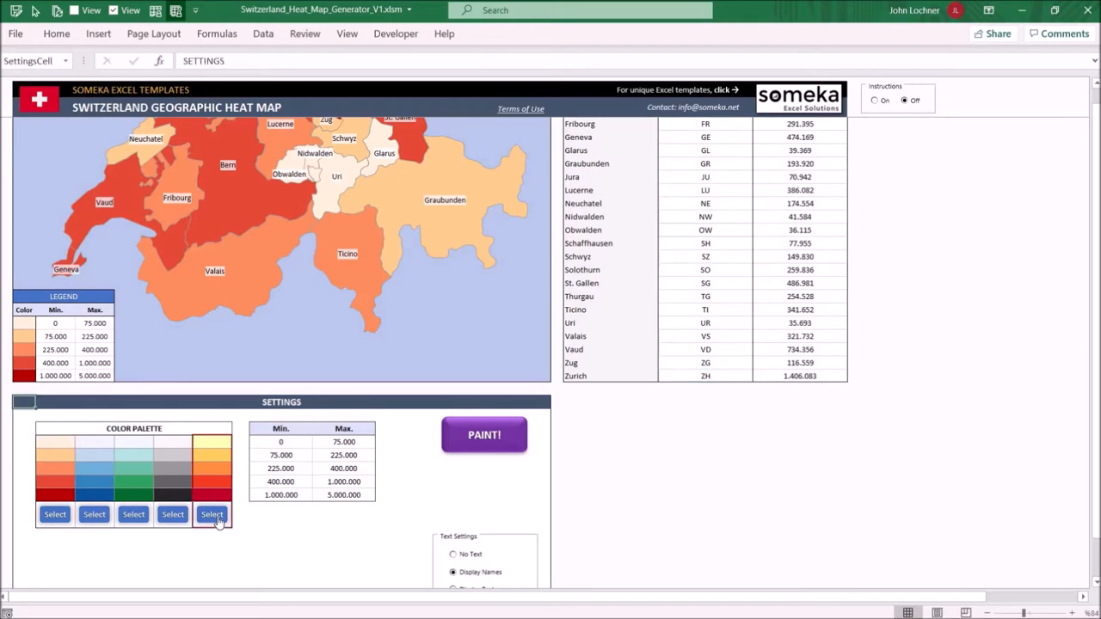
mouse_move(351, 519)
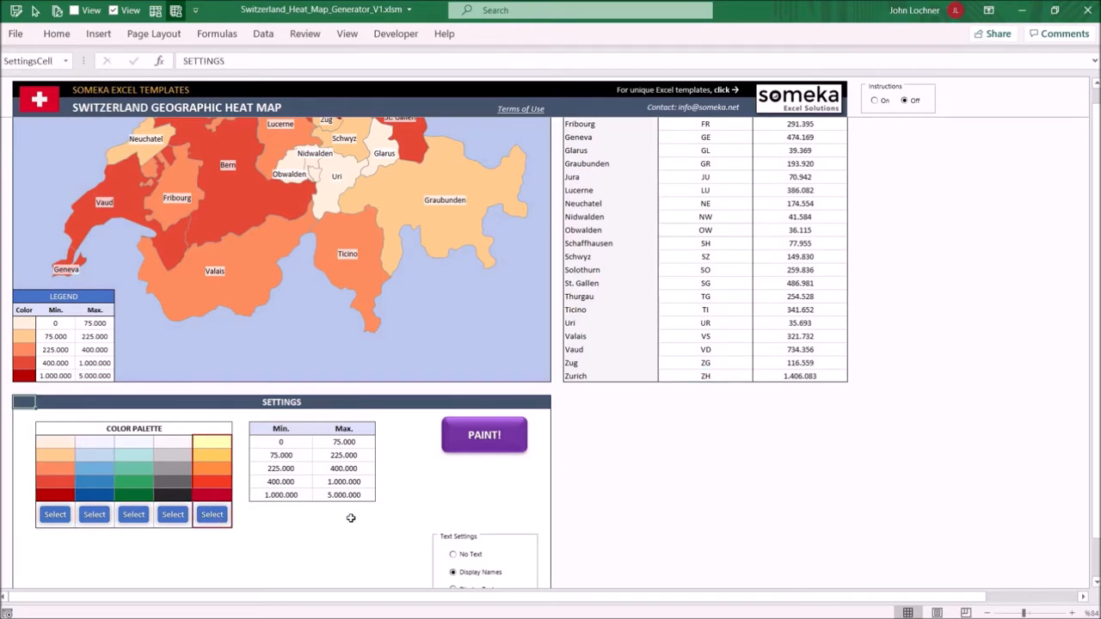
mouse_move(792, 242)
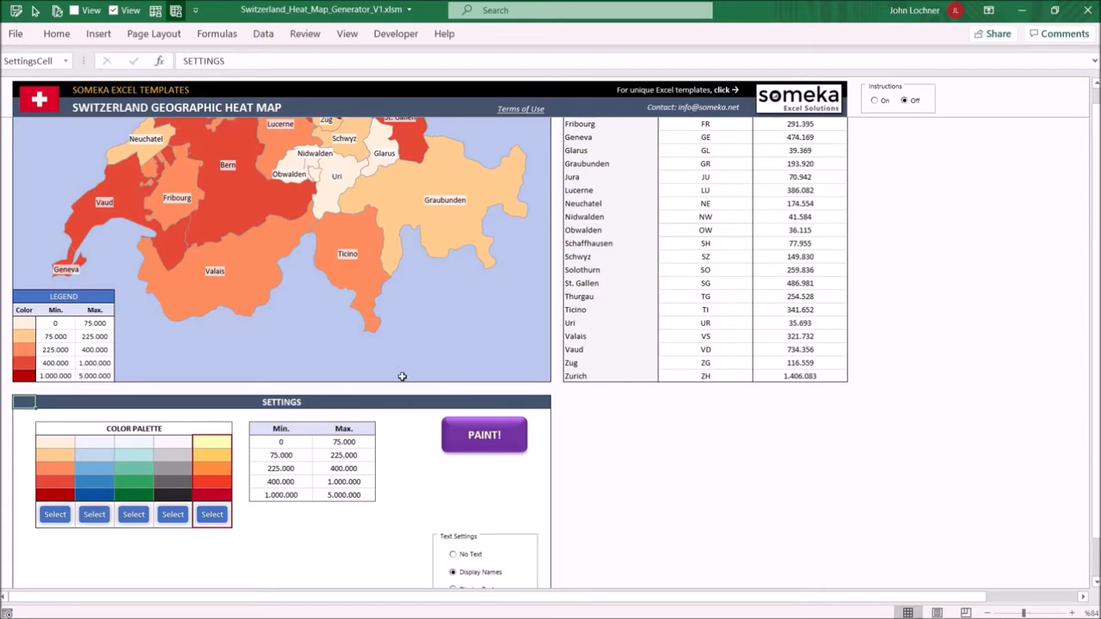
Enter 50 as the first minimum value in the Min/Max limits table
left_click_drag(280, 441, 345, 495)
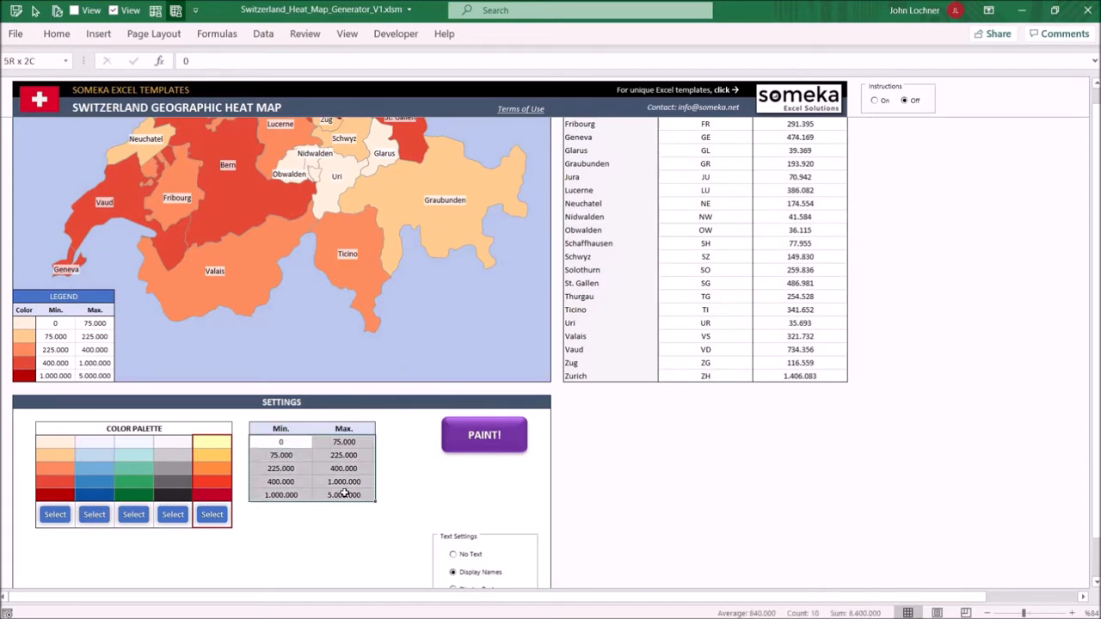
type("50")
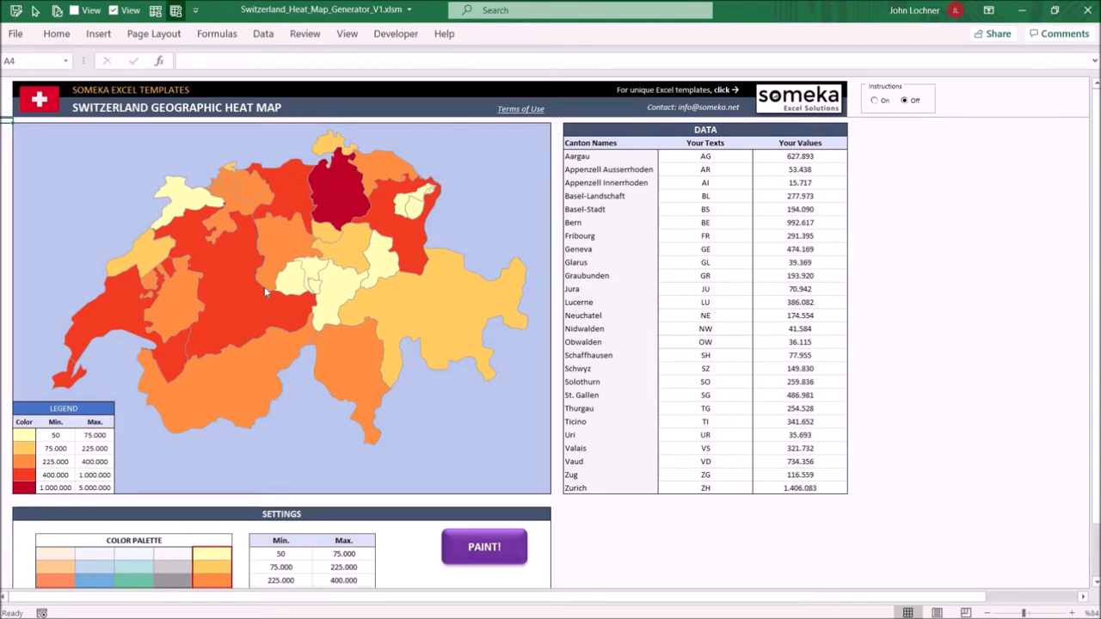
Display canton abbreviation labels at text size 11 and repaint the map
scroll("down", 3)
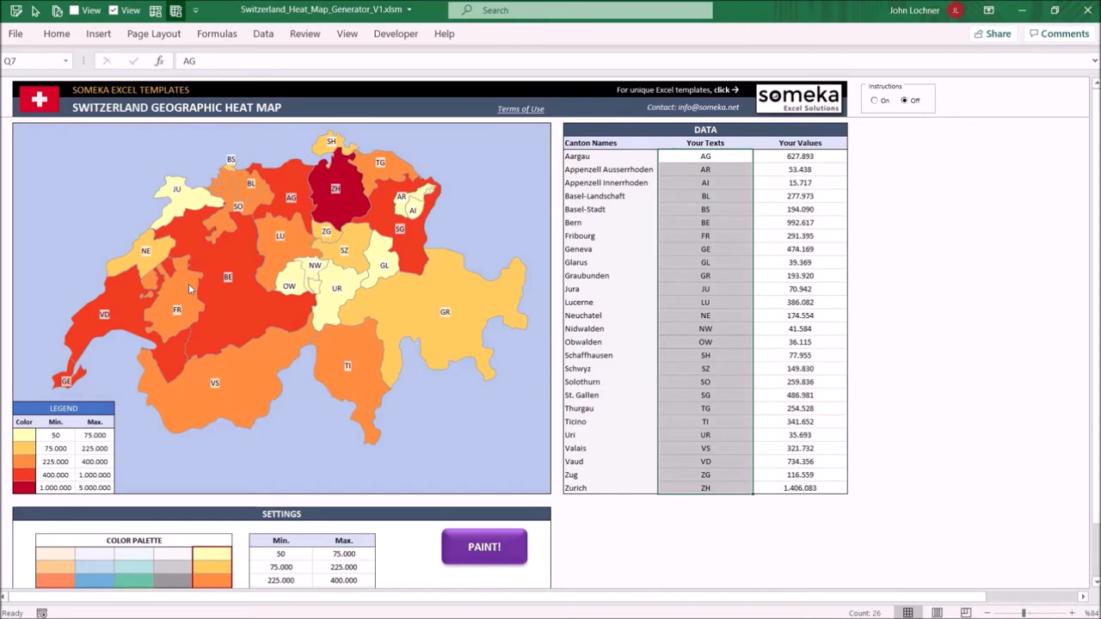
scroll("down", 3)
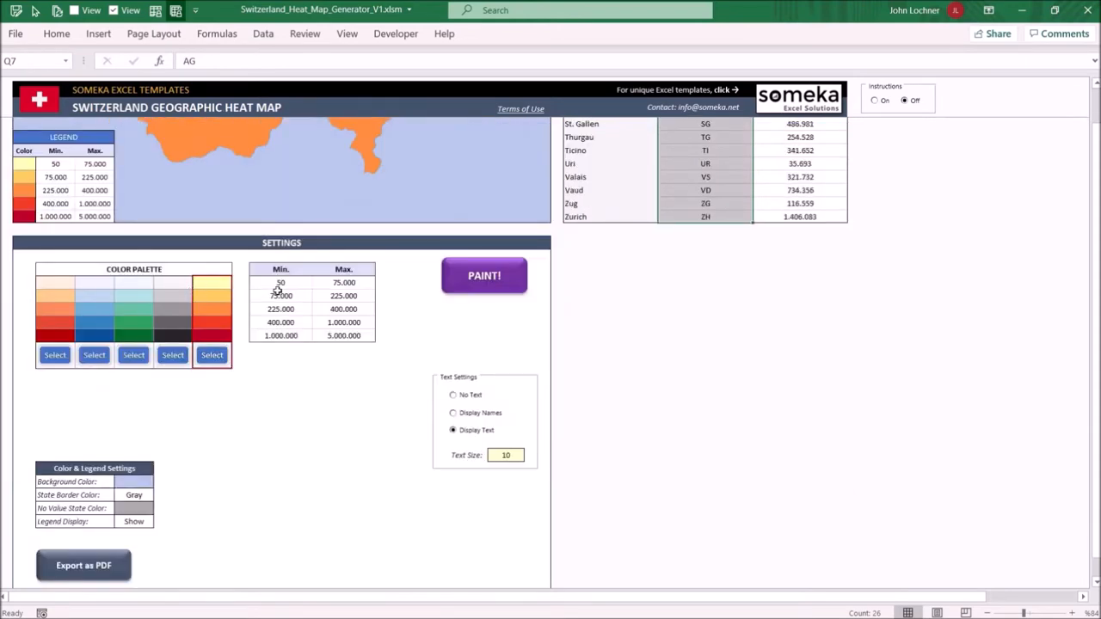
left_click(505, 455)
type("11")
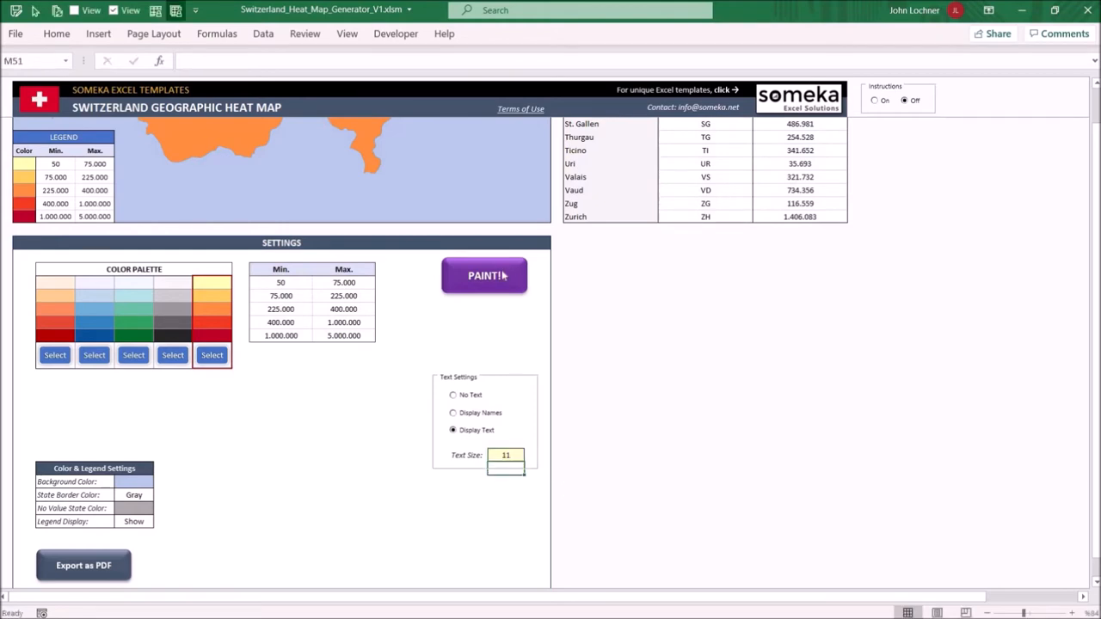
left_click(484, 275)
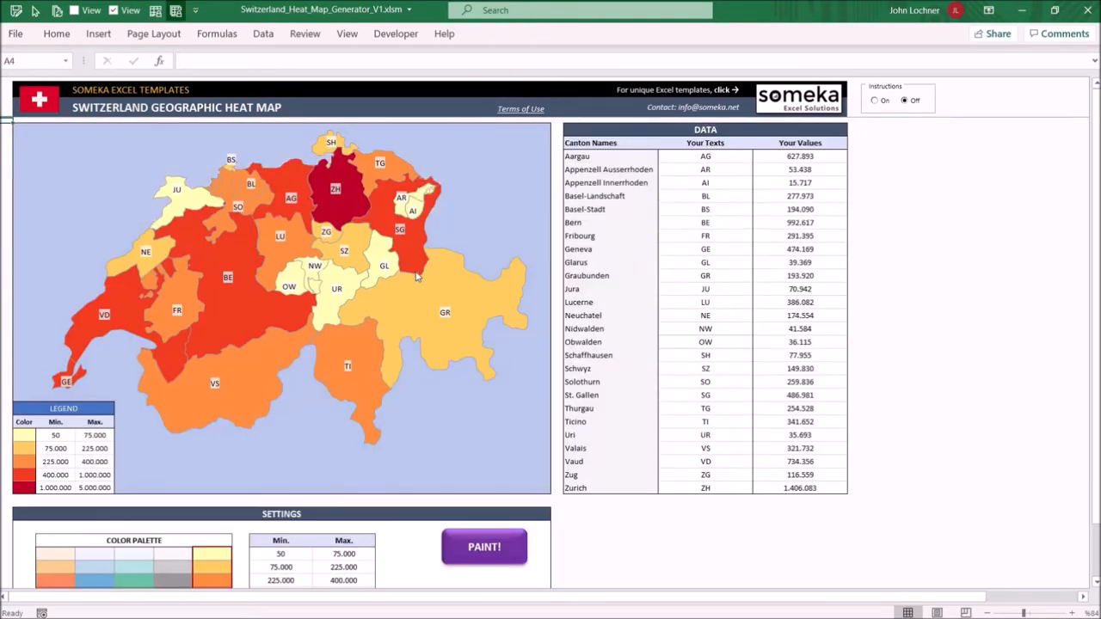
scroll("down", 3)
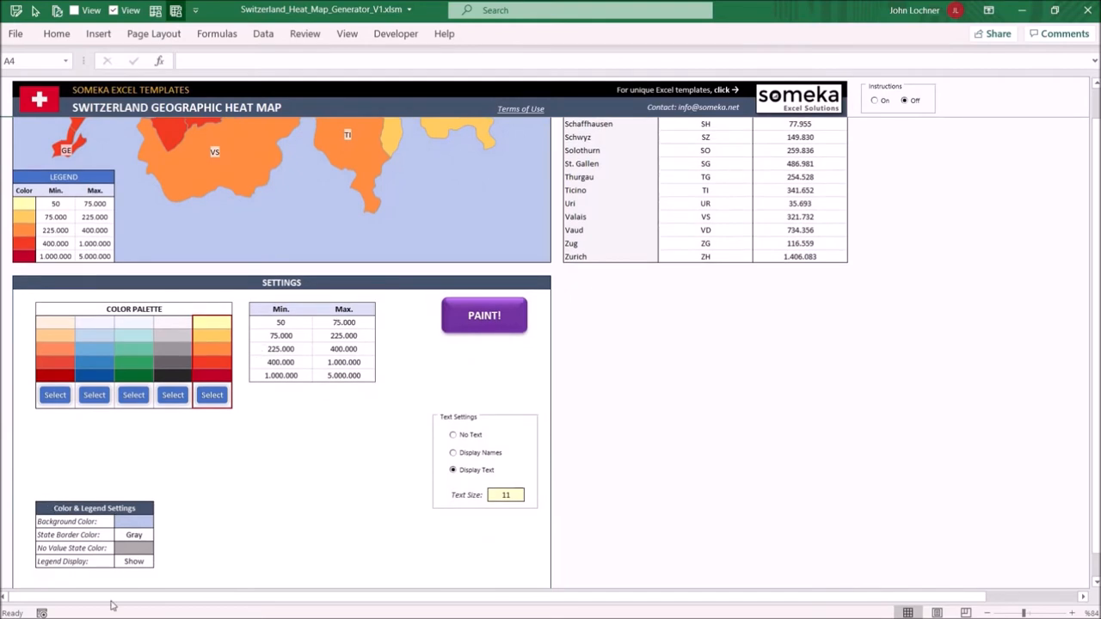
Fill the background cell orange, set state borders to Black and legend display to Hide
scroll("down", 3)
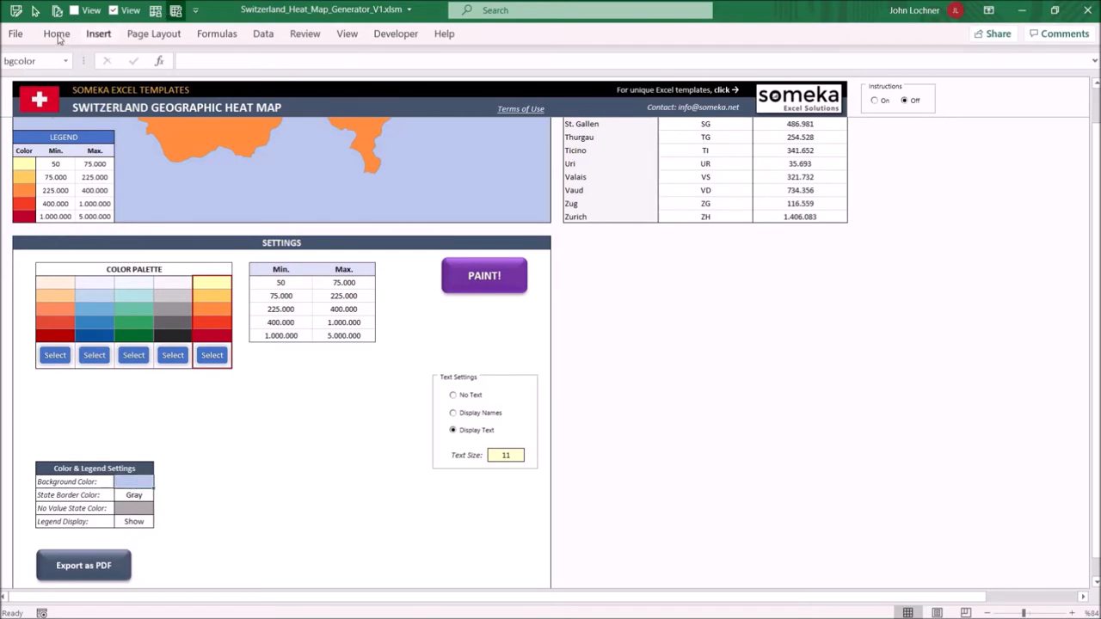
left_click(239, 84)
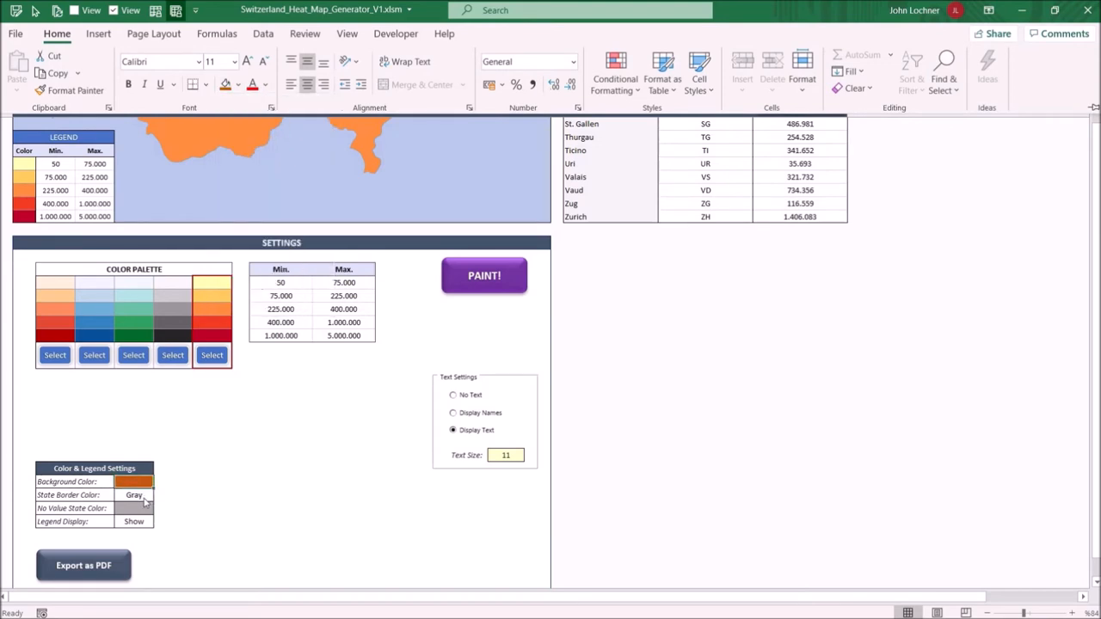
left_click(133, 494)
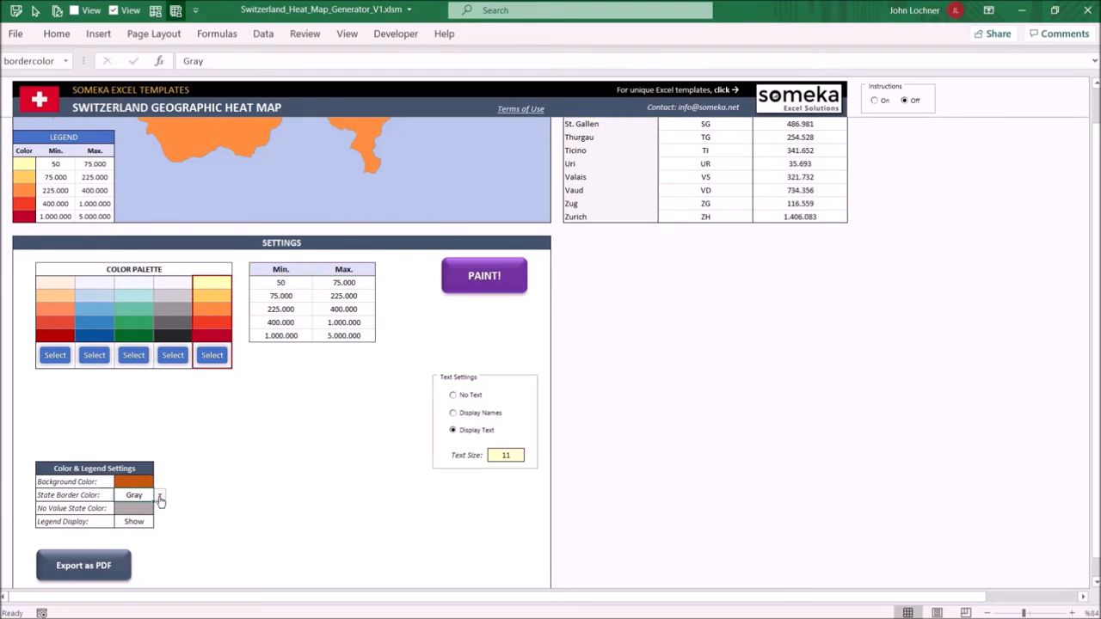
left_click(159, 495)
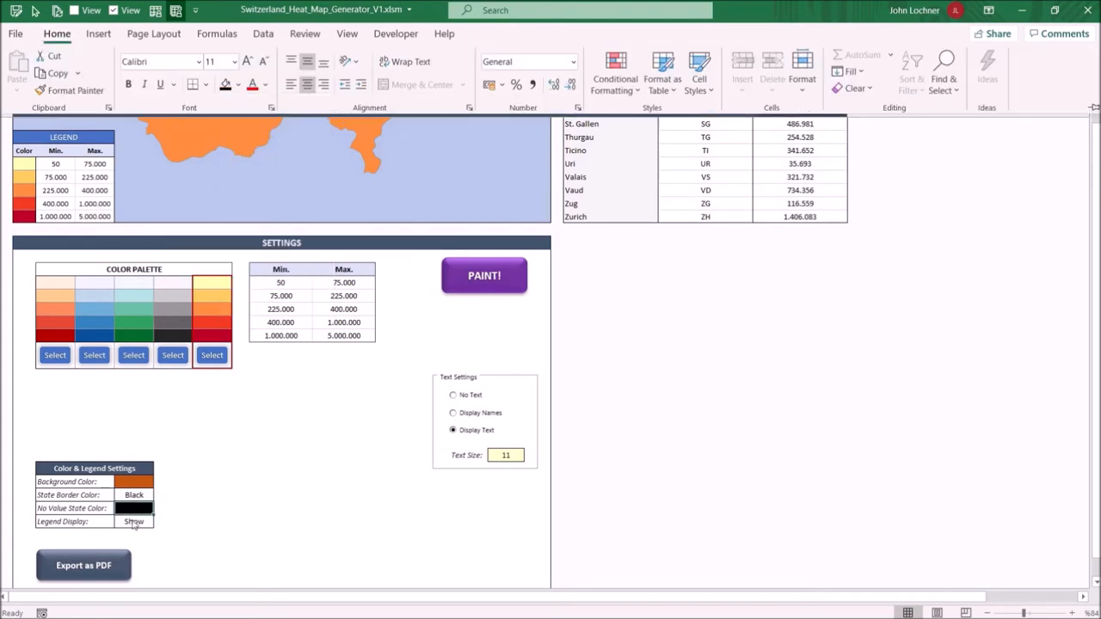
left_click(133, 524)
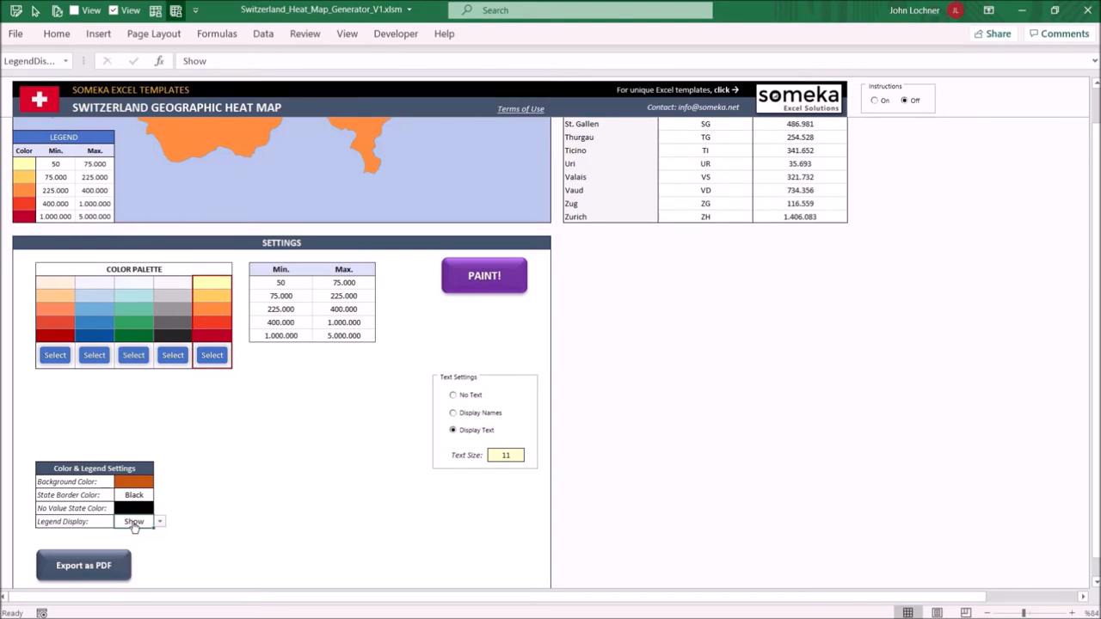
mouse_move(159, 520)
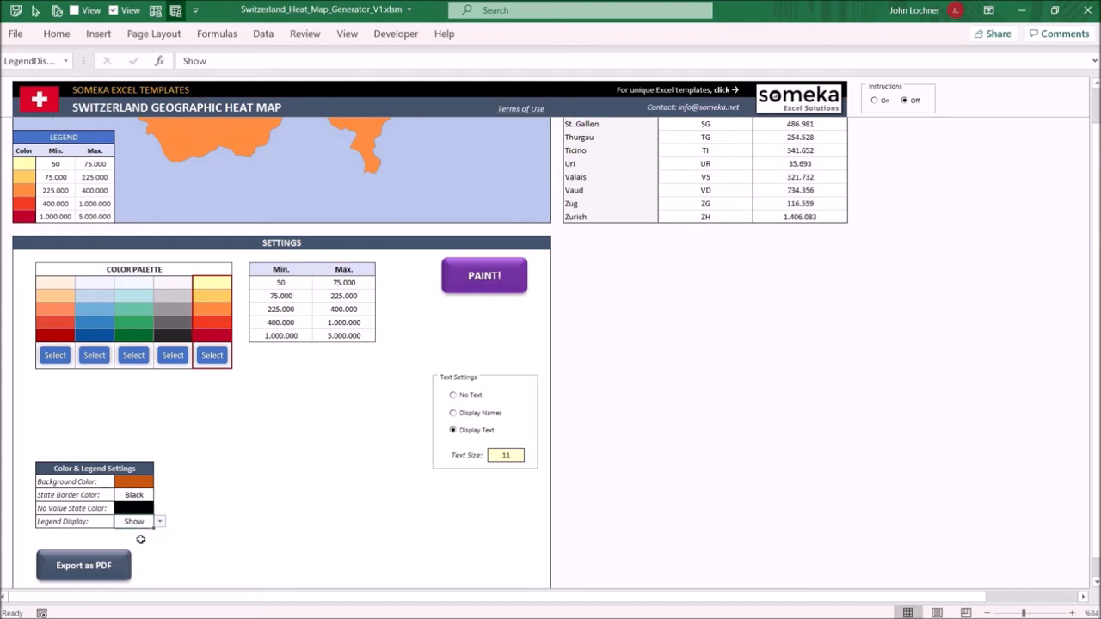
left_click(161, 522)
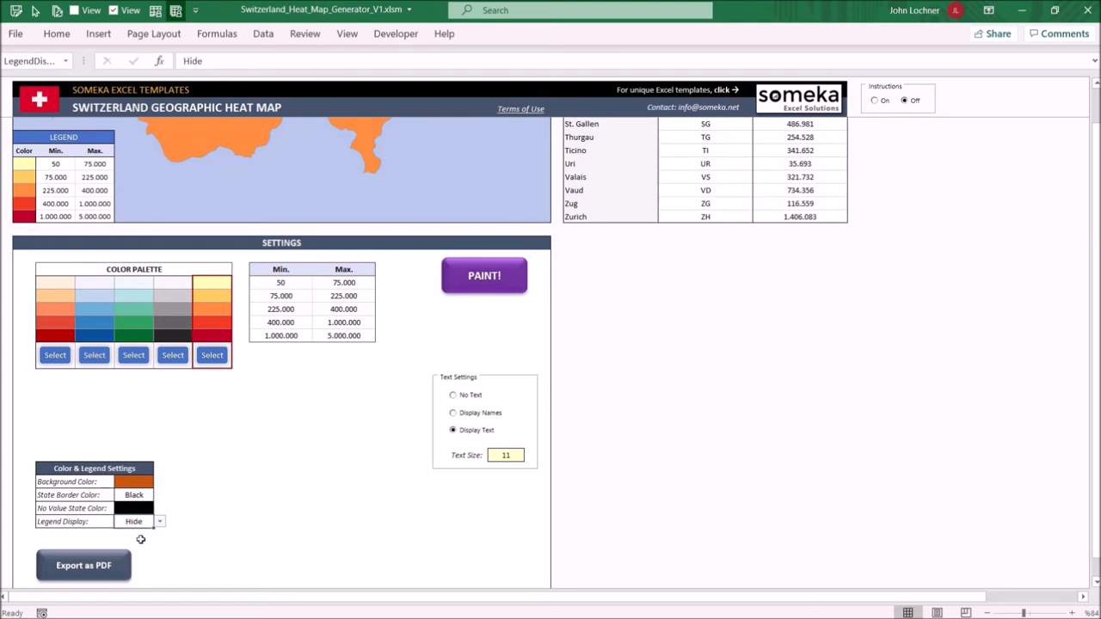
mouse_move(481, 443)
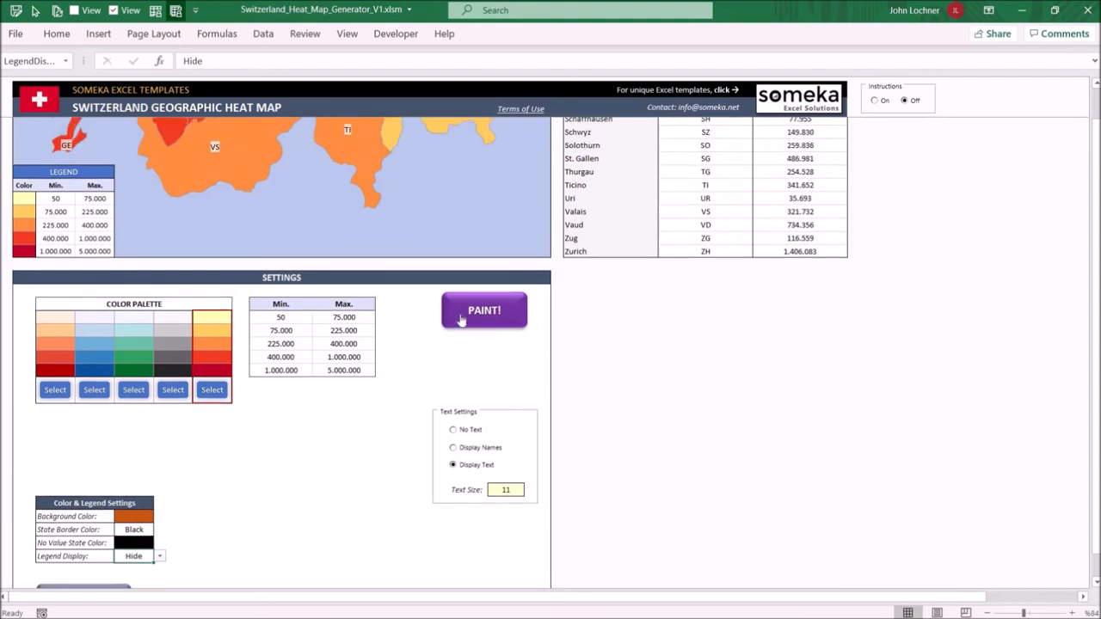
Repaint the map with orange background, black borders and no legend, then scroll down
left_click(484, 311)
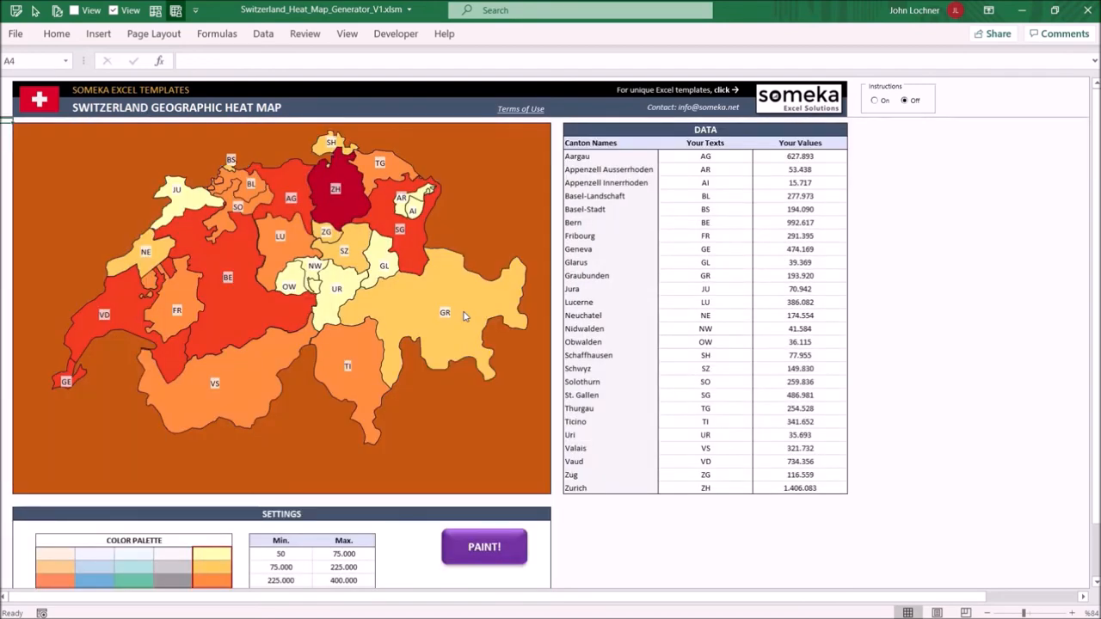
mouse_move(178, 374)
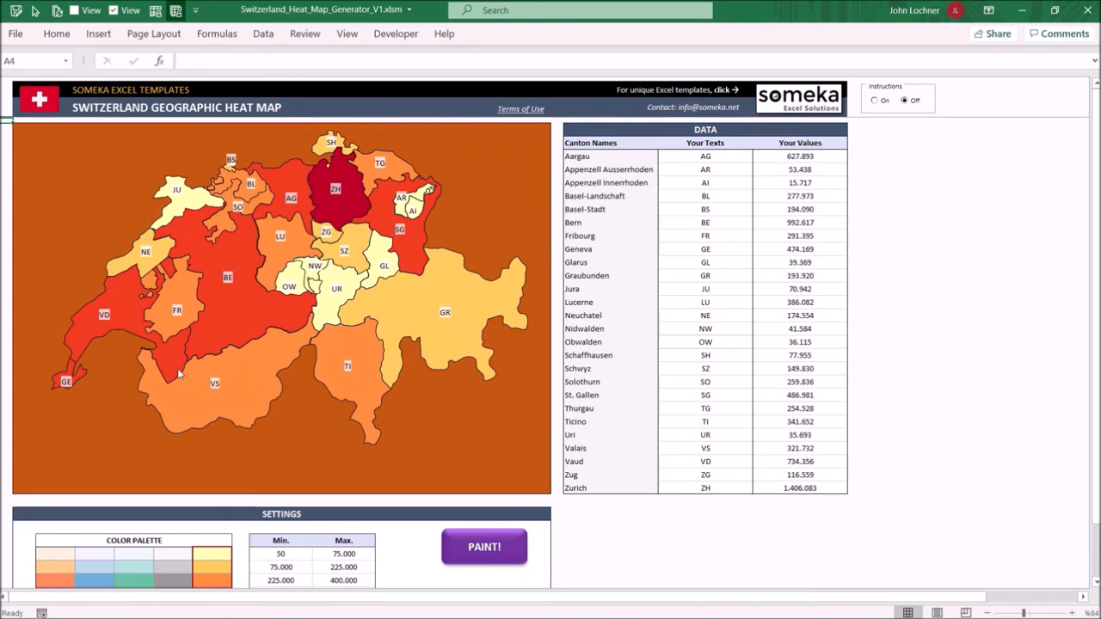
scroll("down", 3)
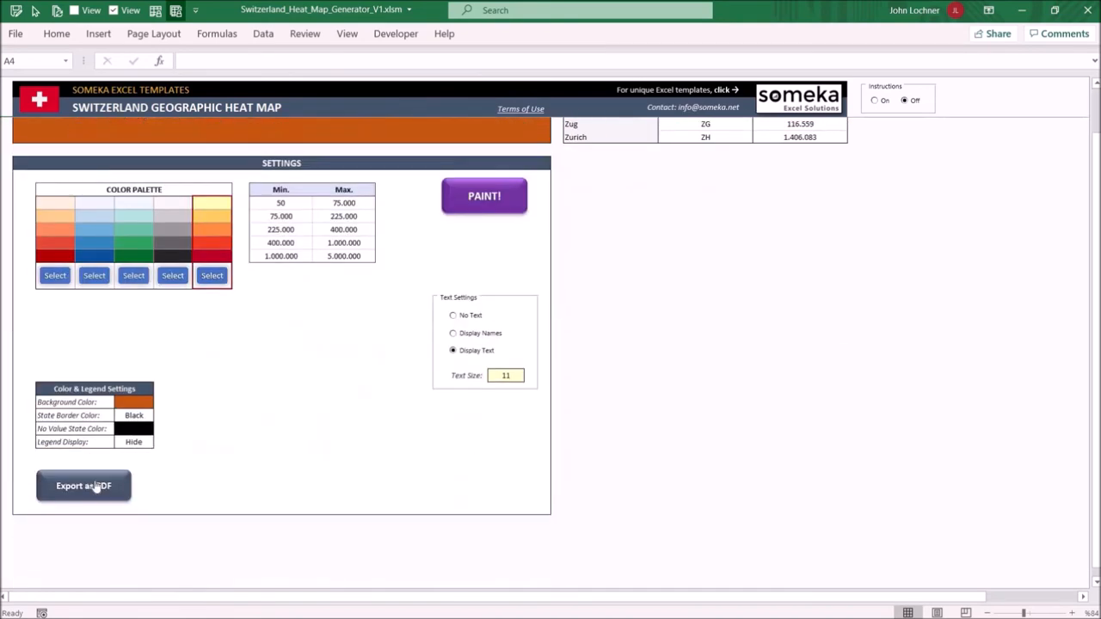
left_click(83, 486)
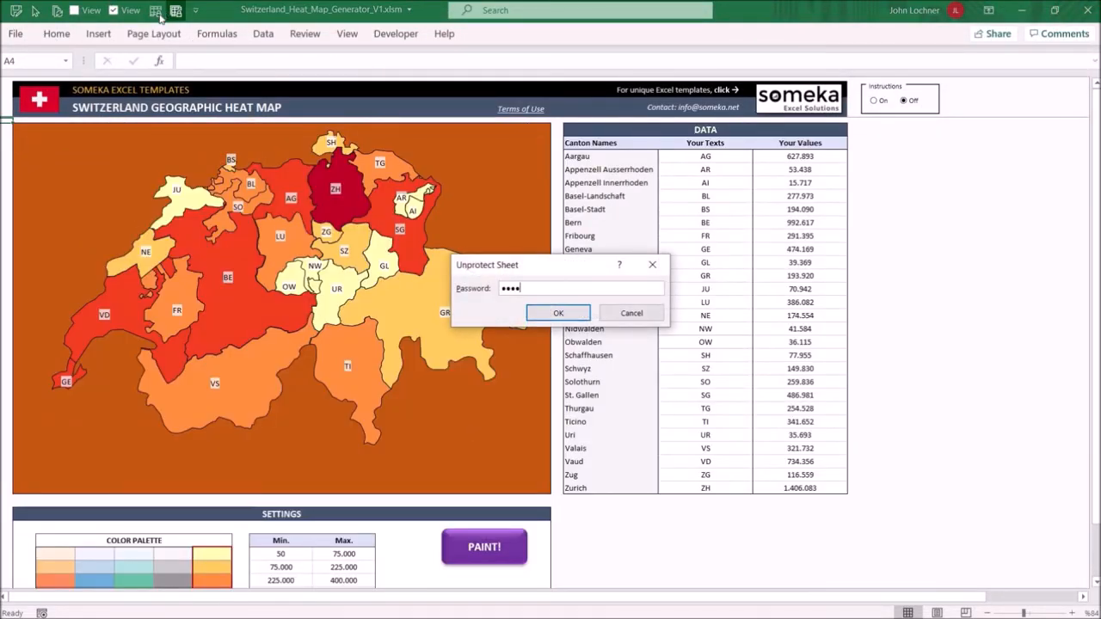
Confirm removing the sheet protection and select a canton shape on the map
left_click(558, 312)
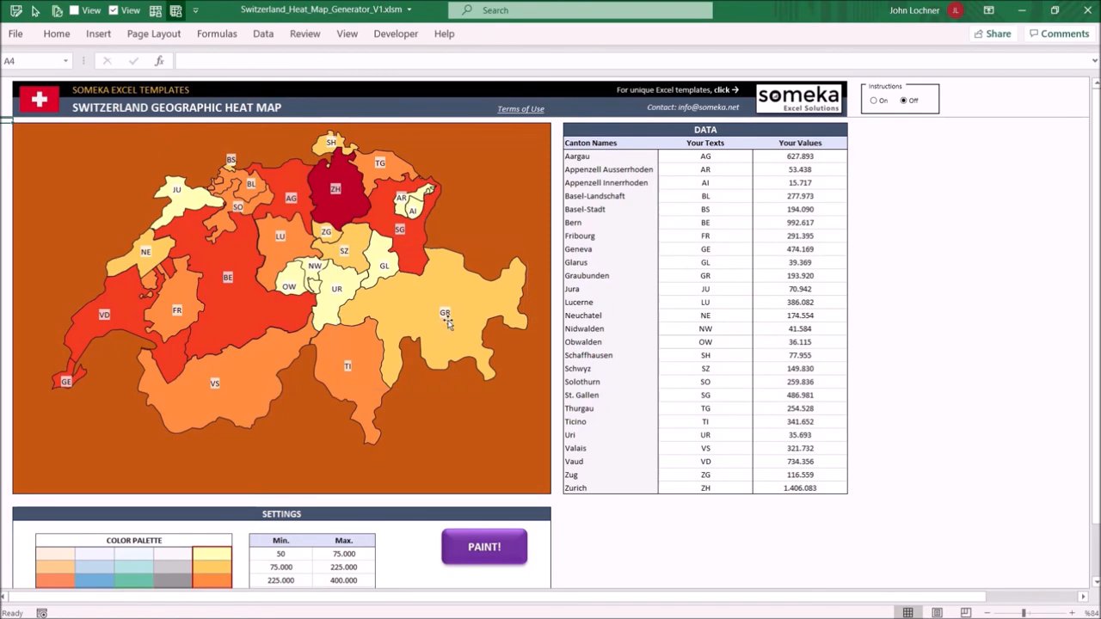
left_click(445, 315)
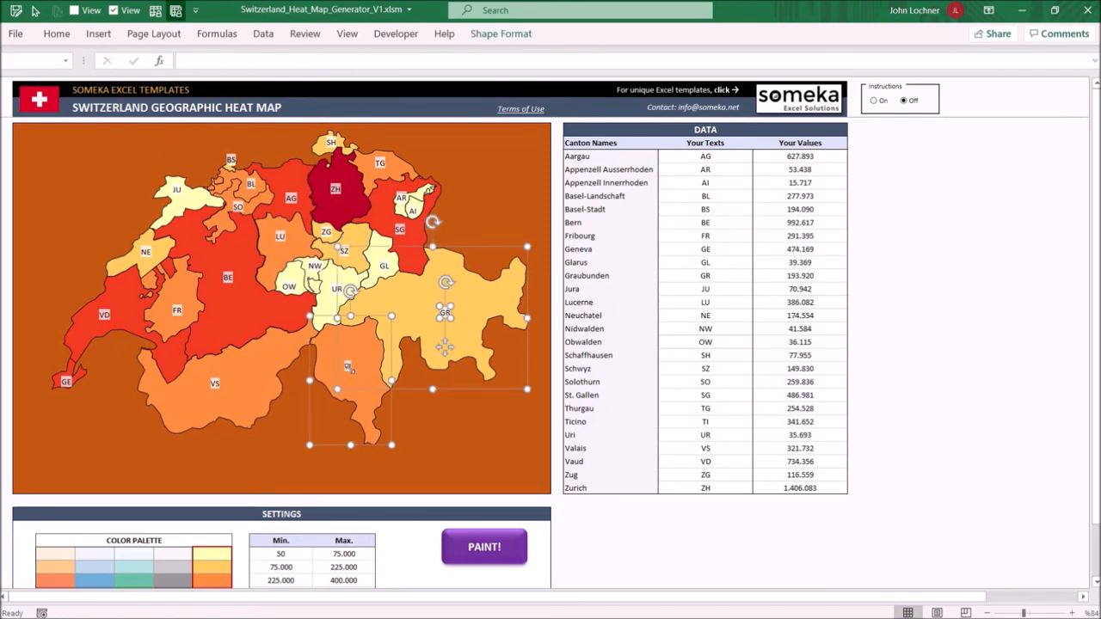